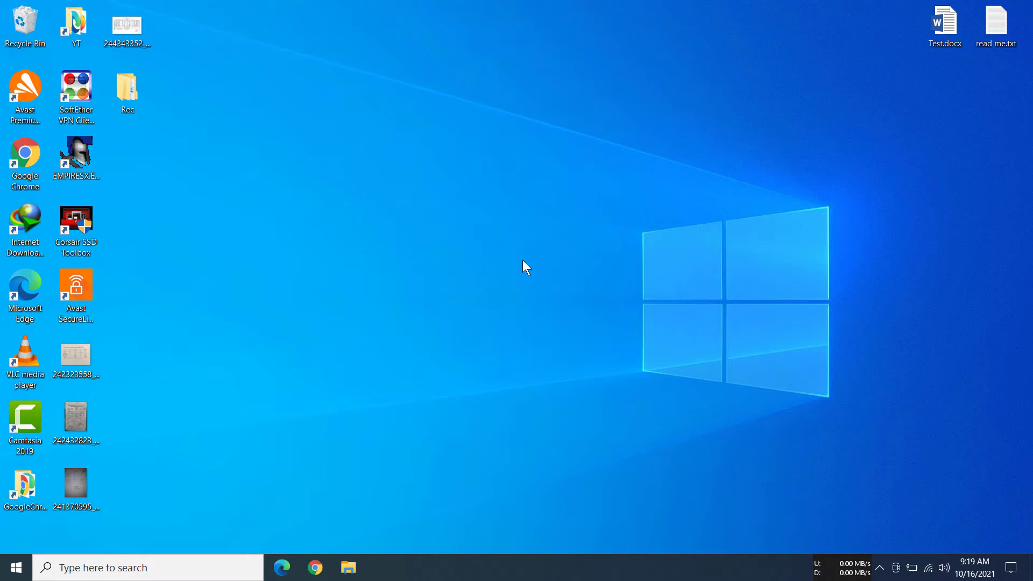
pyautogui.moveTo(858, 400)
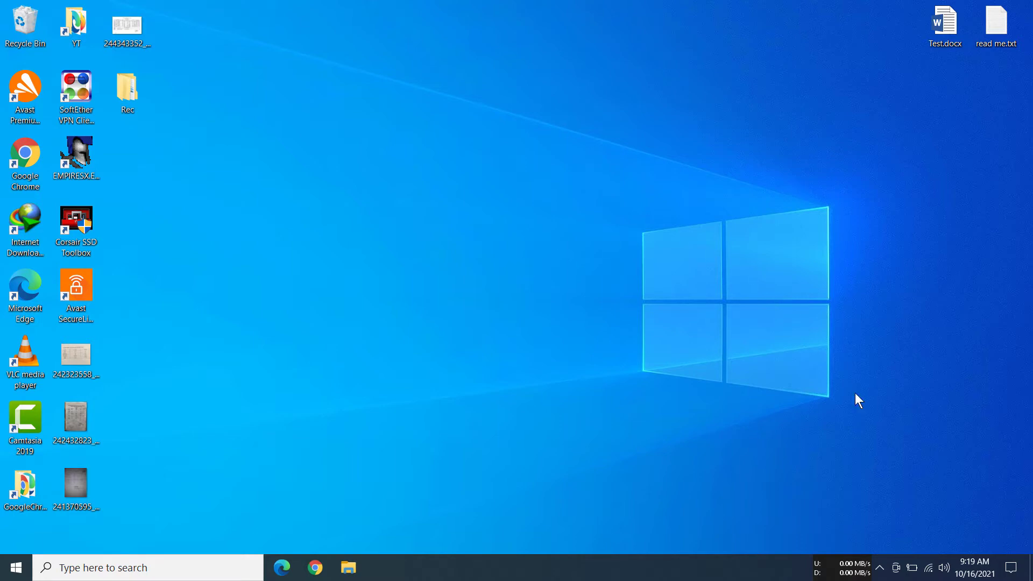
pyautogui.moveTo(915, 568)
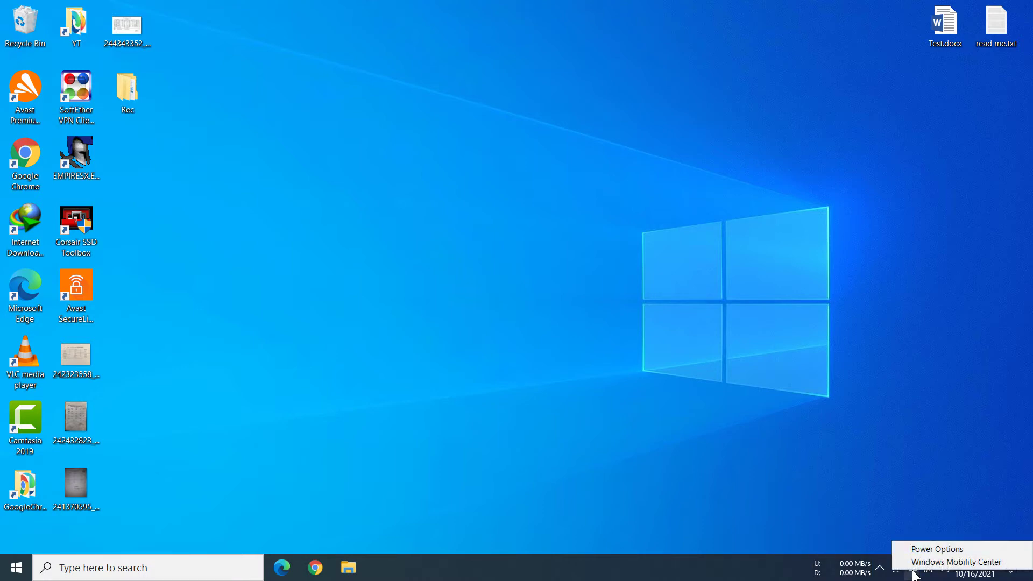
pyautogui.moveTo(955, 562)
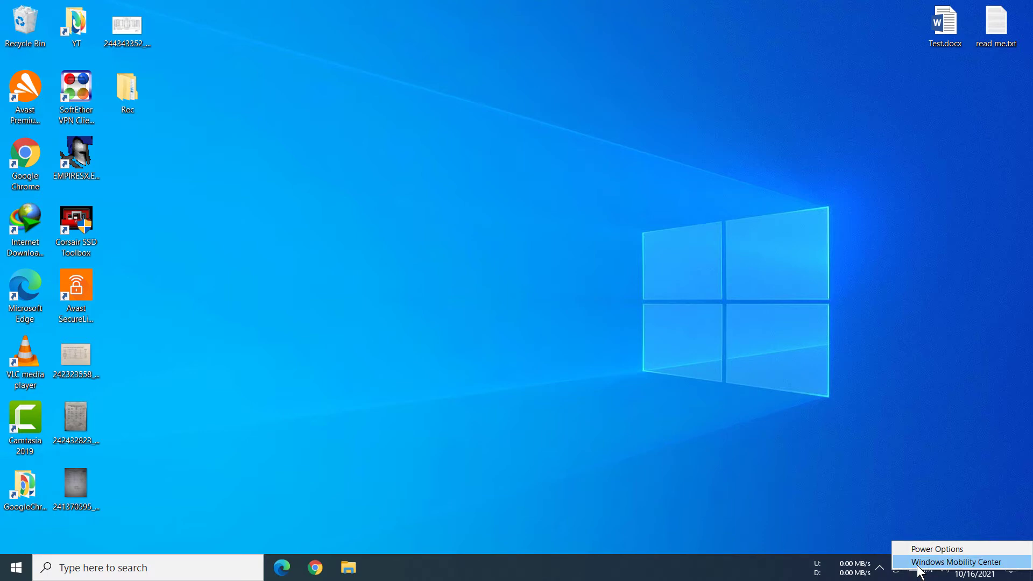
# Launch Windows Mobility Center from the battery menu, review it, and close it
pyautogui.click(958, 562)
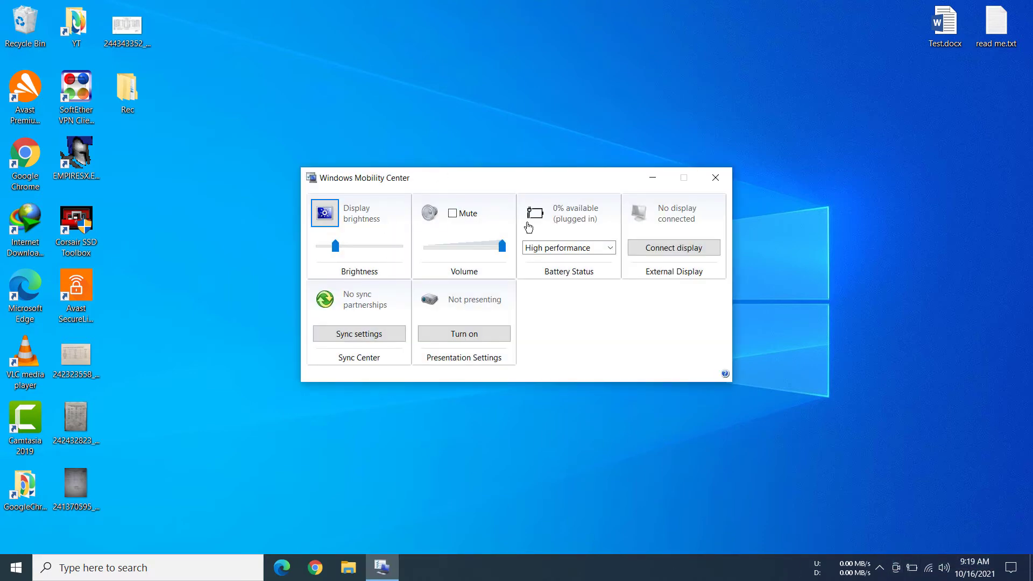
pyautogui.moveTo(688, 218)
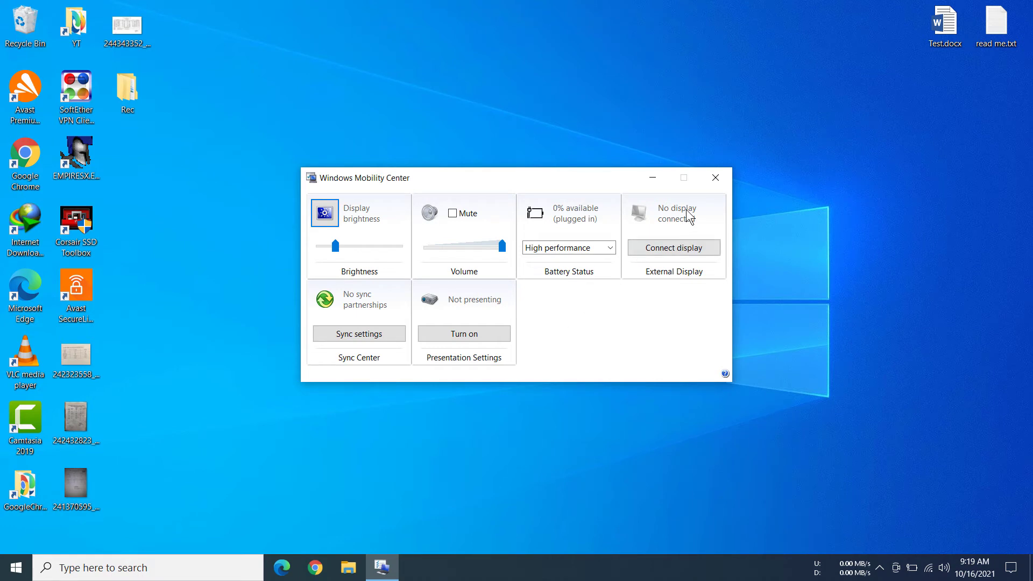
pyautogui.click(714, 177)
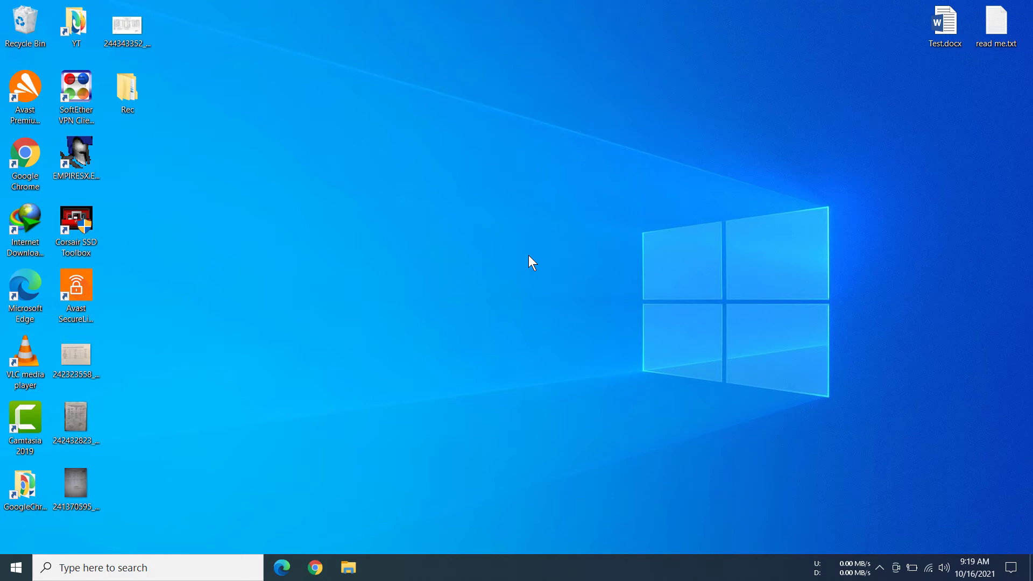
pyautogui.moveTo(12, 567)
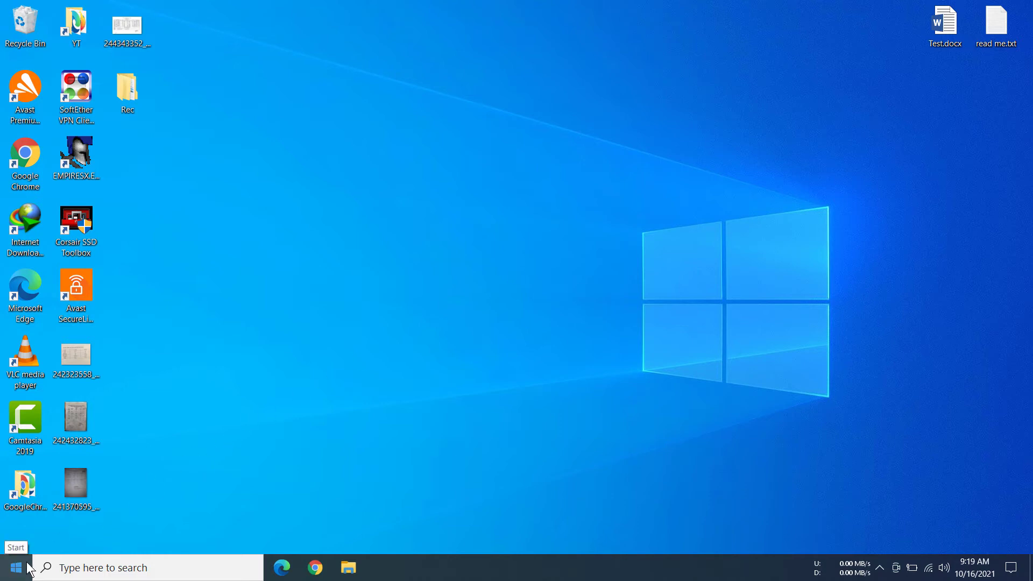
# Bring up the Start button's Win+X quick-link menu listing Mobility Center and Power Options
pyautogui.rightClick(13, 567)
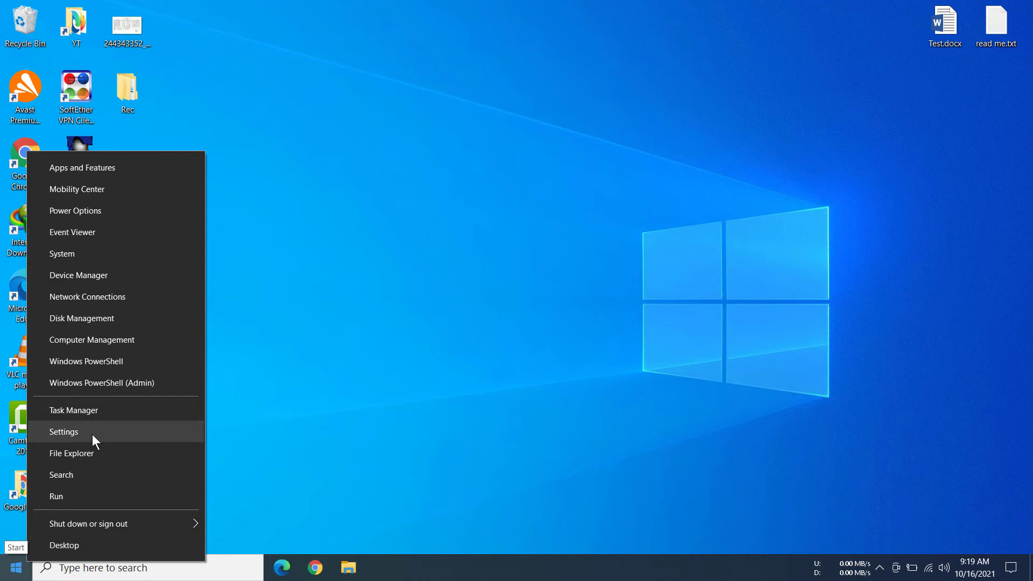
pyautogui.moveTo(98, 436)
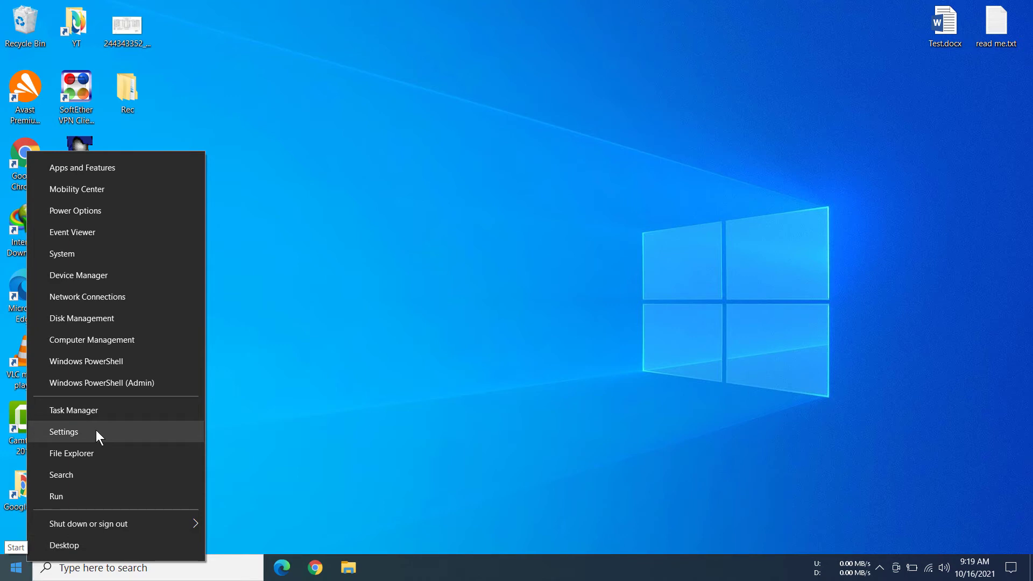
pyautogui.moveTo(77, 189)
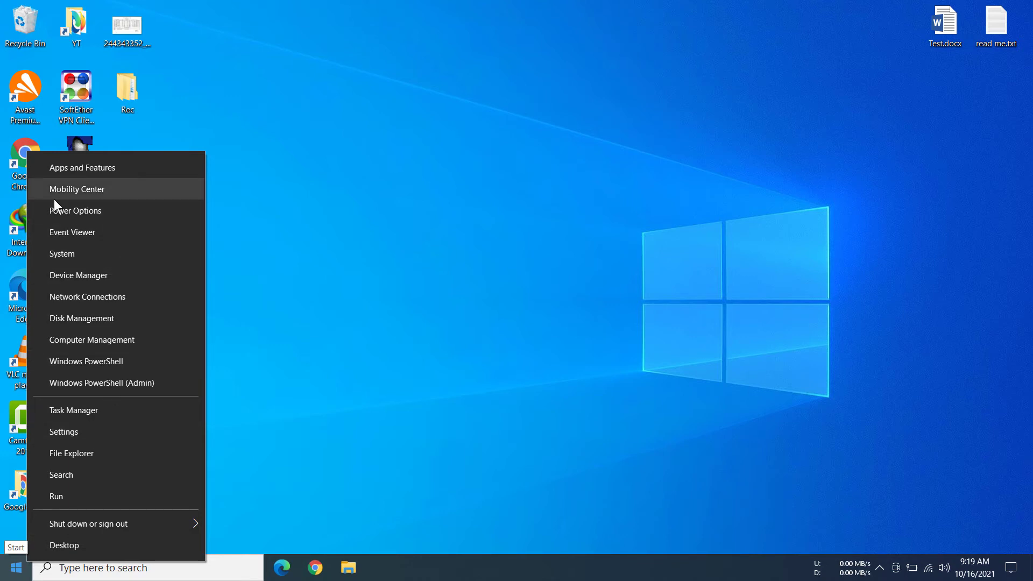